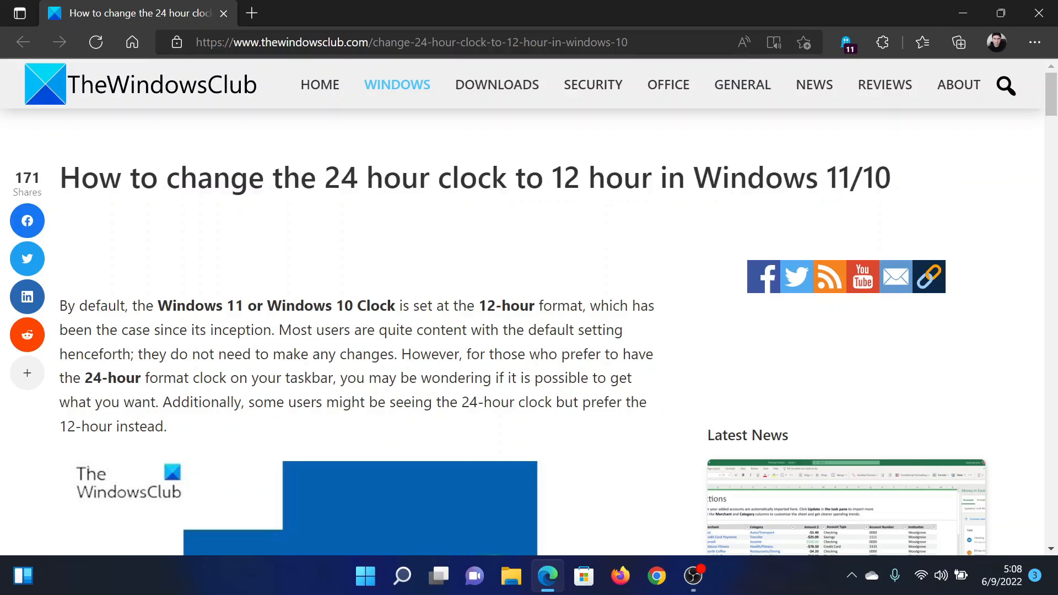
pyautogui.moveTo(388, 541)
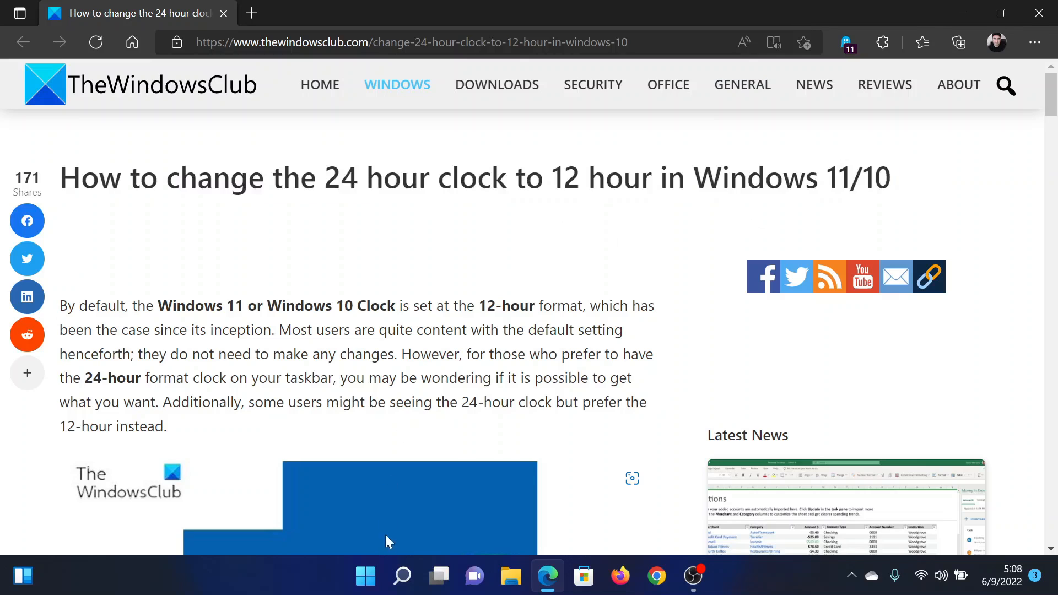
# Open Windows Settings from the Start menu and go to Time & language
pyautogui.rightClick(365, 575)
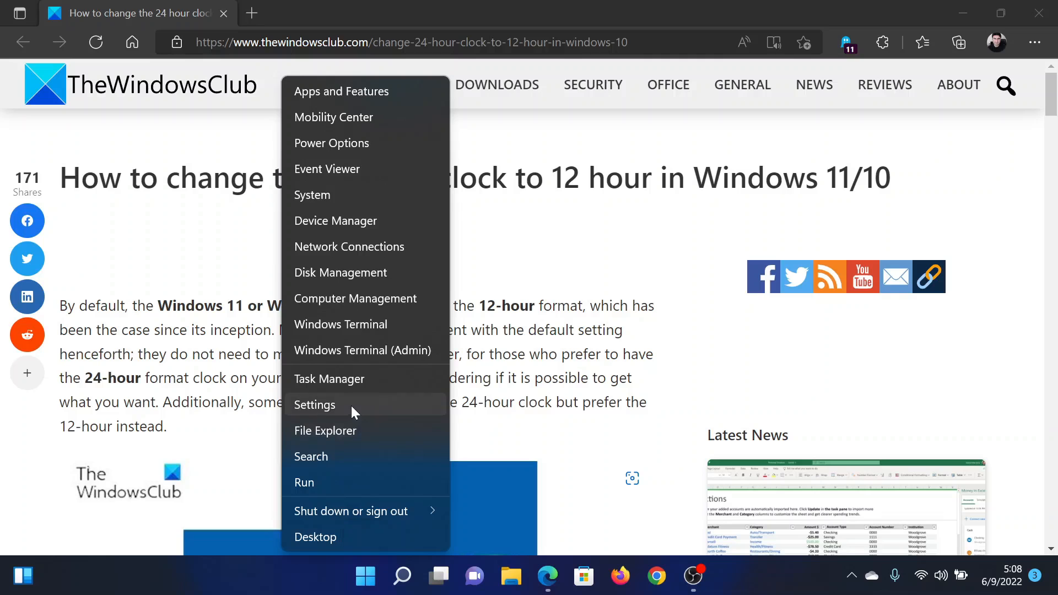
pyautogui.click(314, 404)
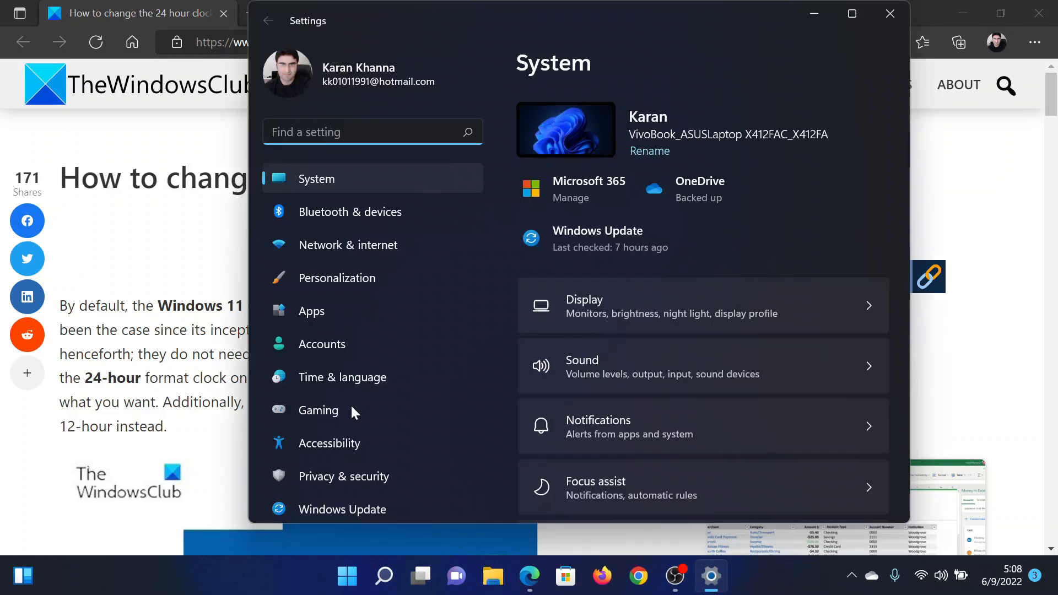
pyautogui.click(342, 377)
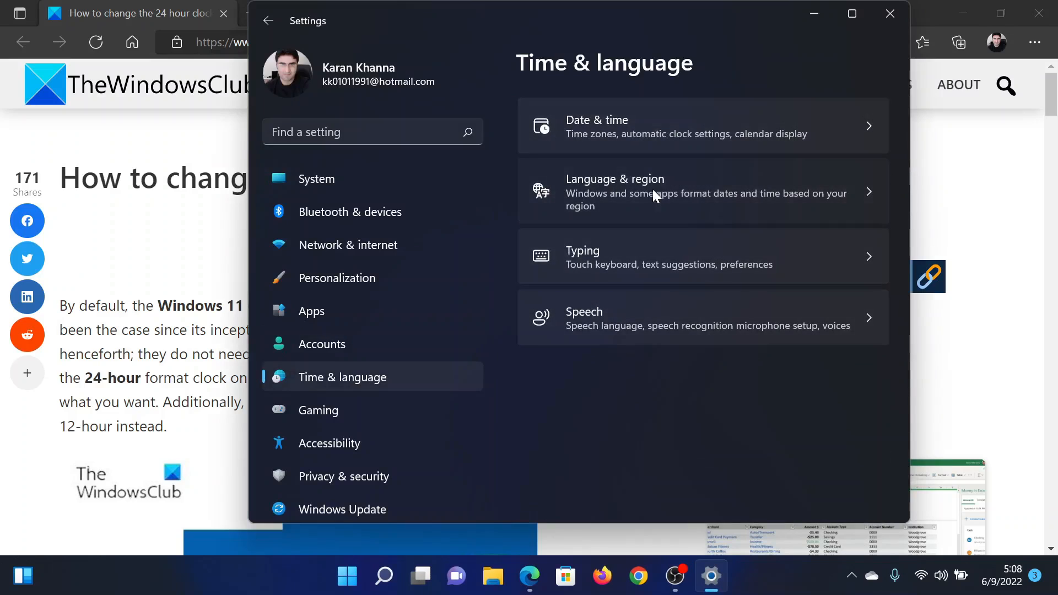
# Go to Language & region, expand Regional format and open Change formats
pyautogui.click(702, 192)
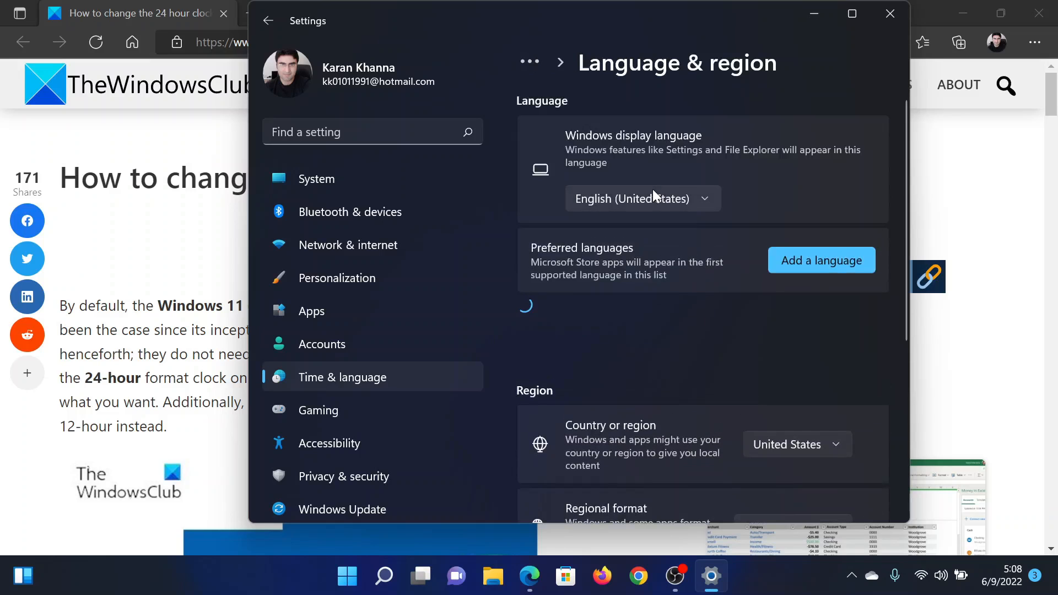
pyautogui.scroll(-3)
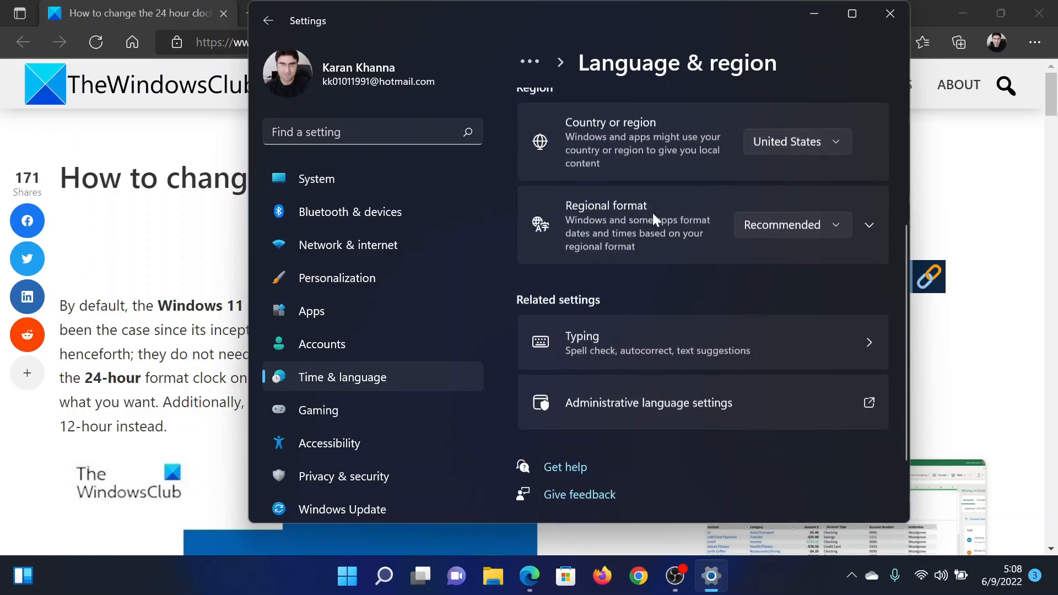
pyautogui.click(869, 225)
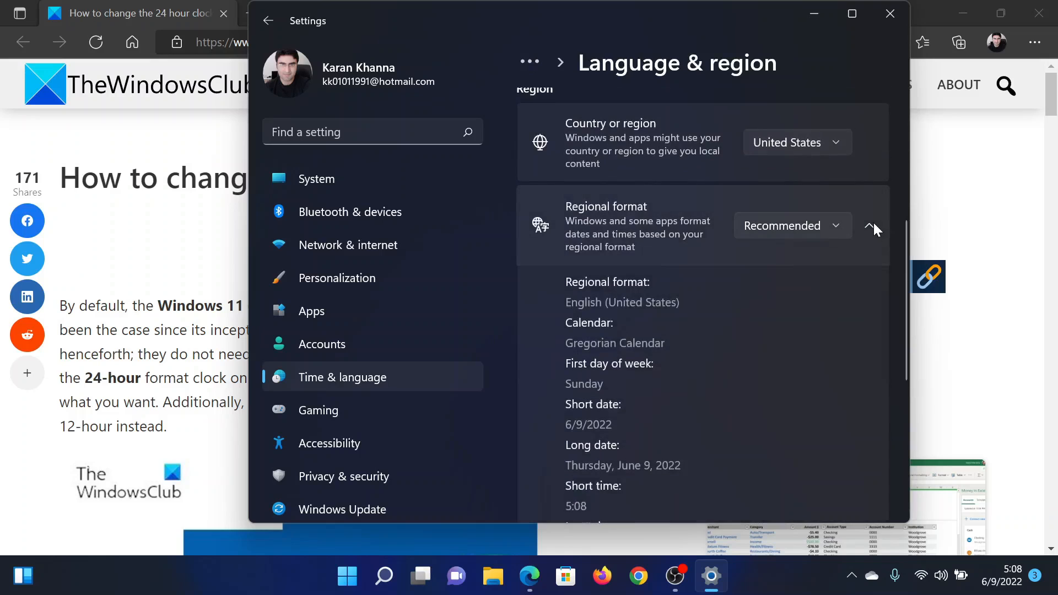
pyautogui.scroll(-3)
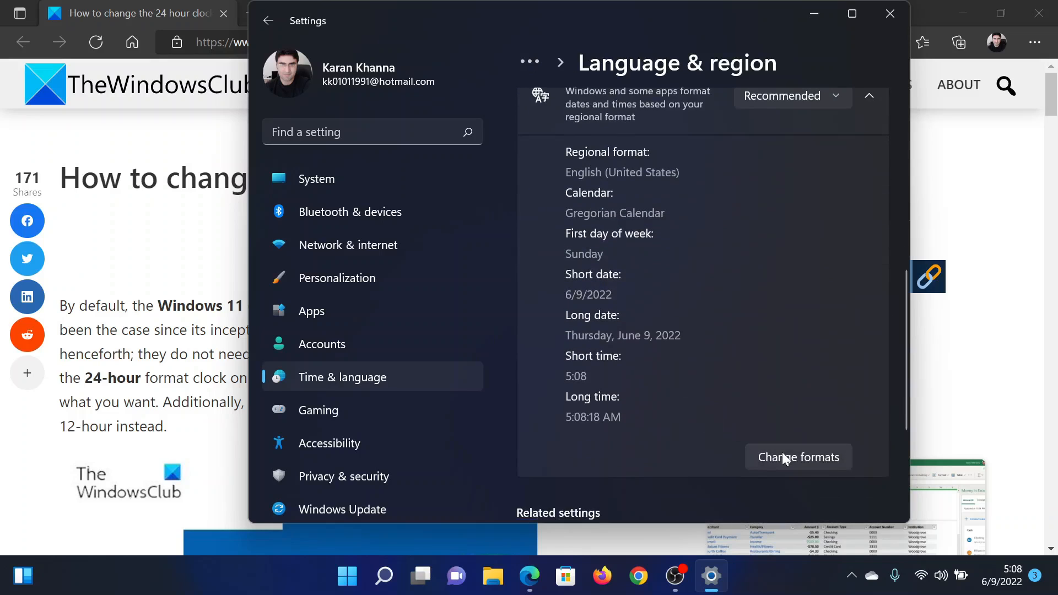
pyautogui.click(798, 456)
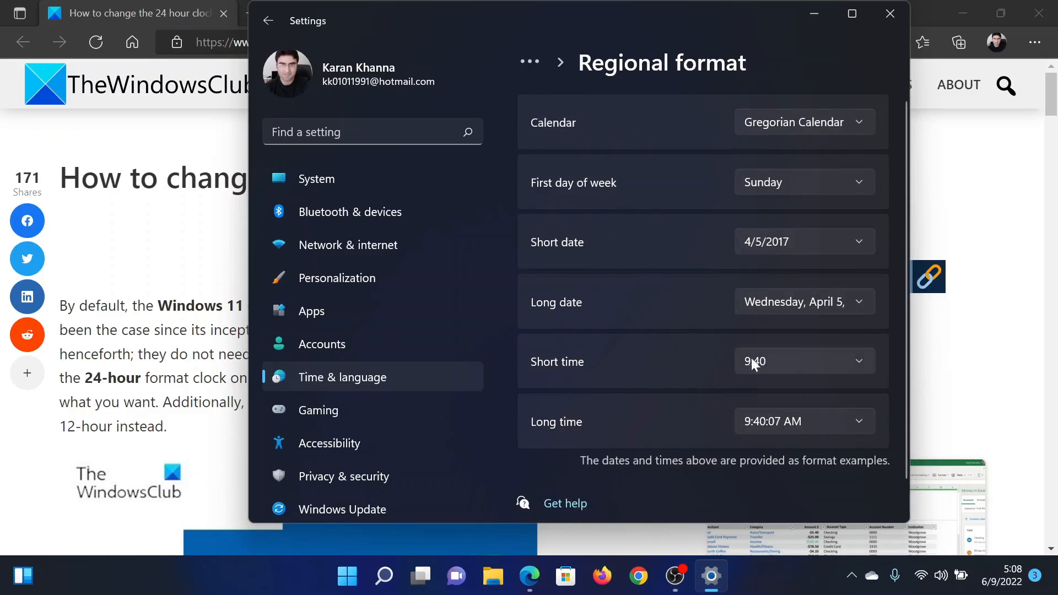
pyautogui.moveTo(782, 365)
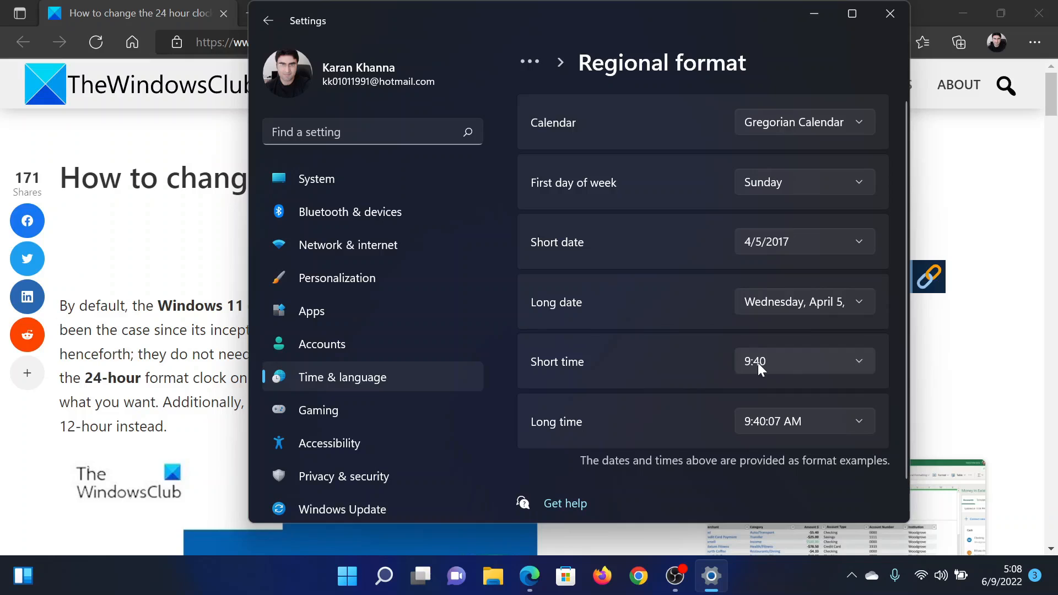
# Set Short time to the 12-hour '9:40 AM' format
pyautogui.click(803, 361)
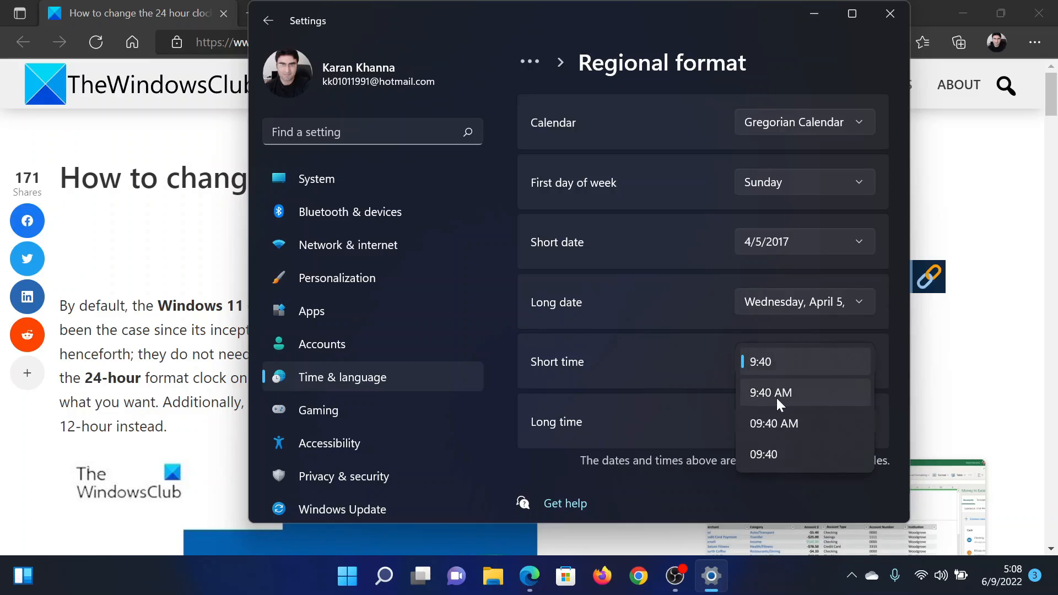
pyautogui.click(770, 392)
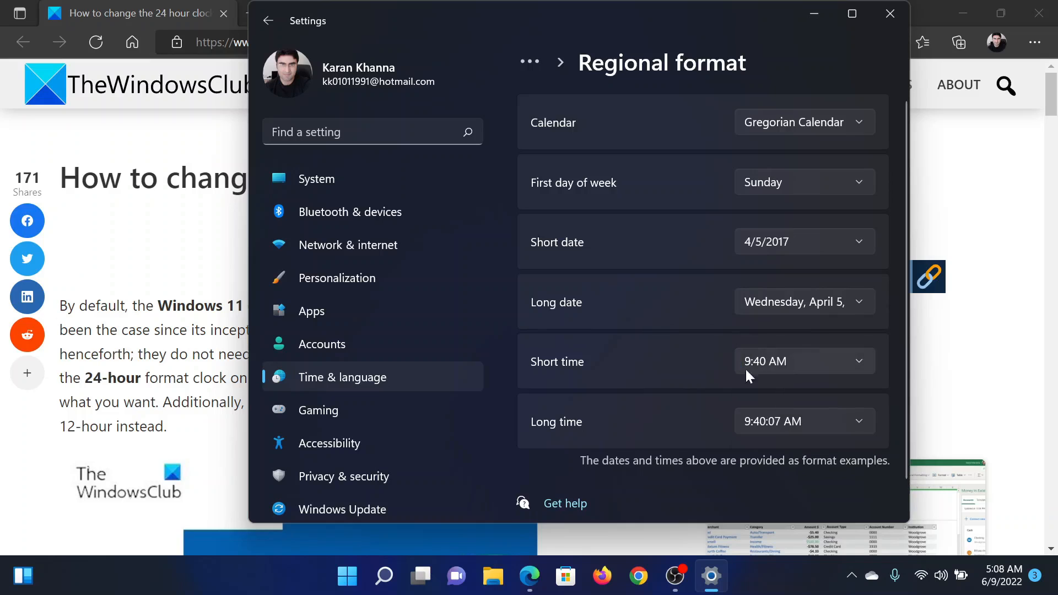
pyautogui.moveTo(734, 373)
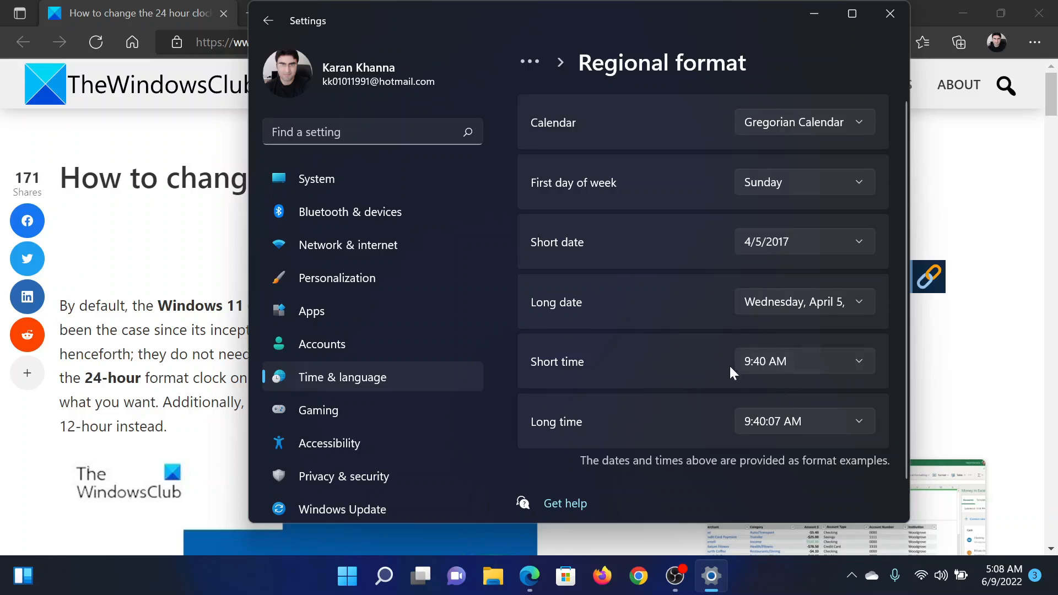